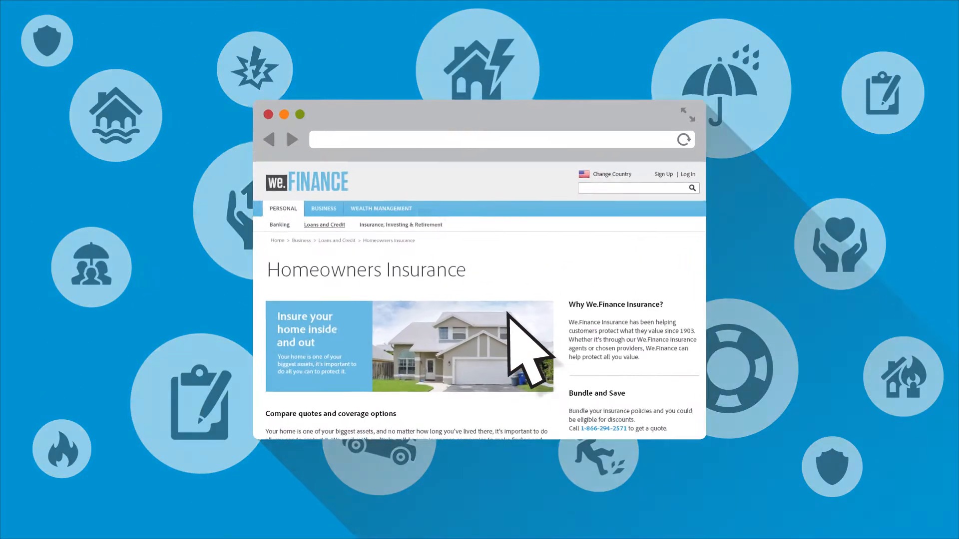
pyautogui.scroll(-3)
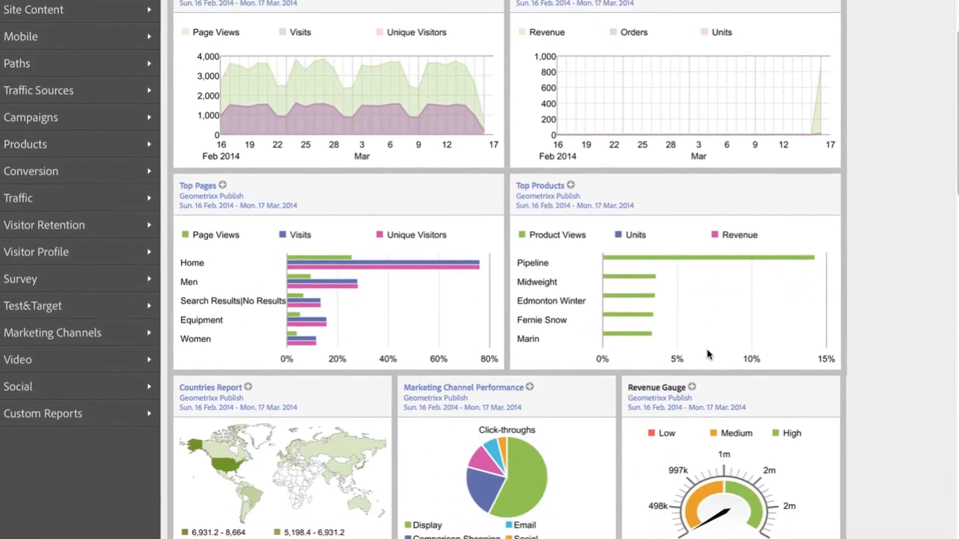
pyautogui.scroll(-3)
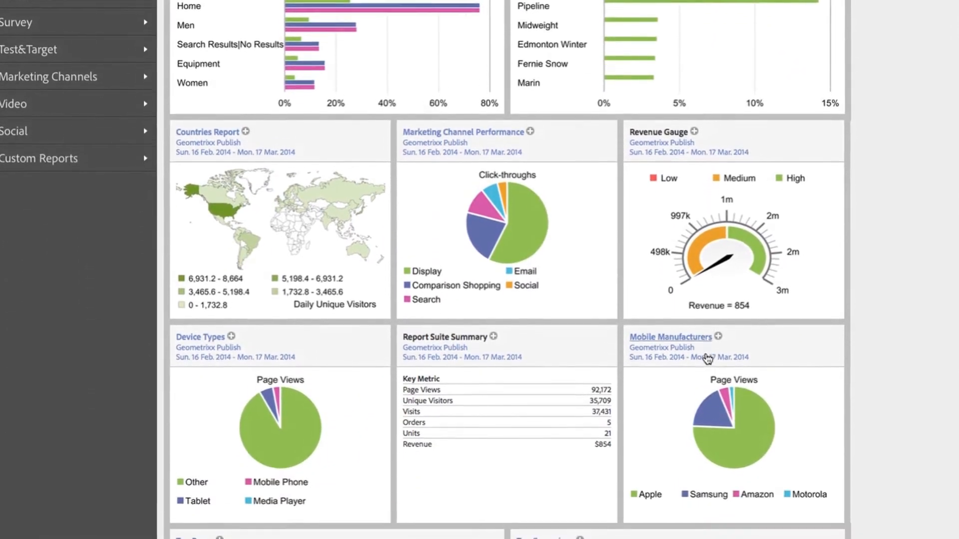